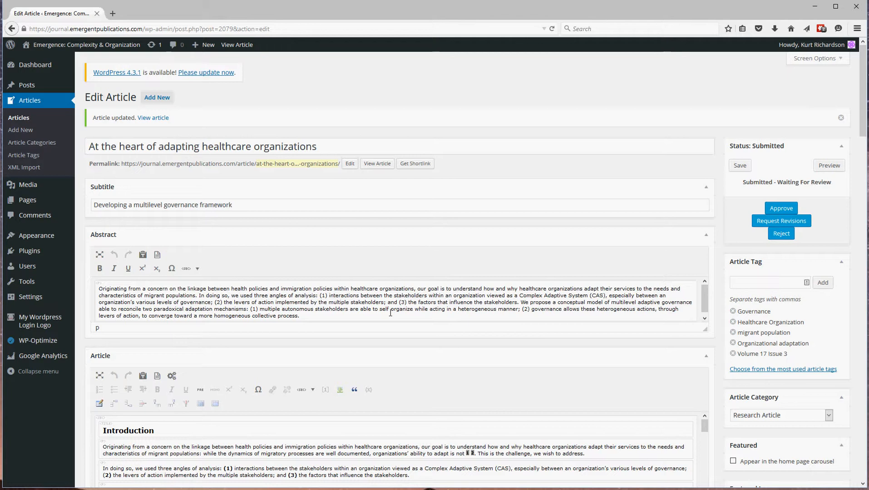
mouse_move(301, 230)
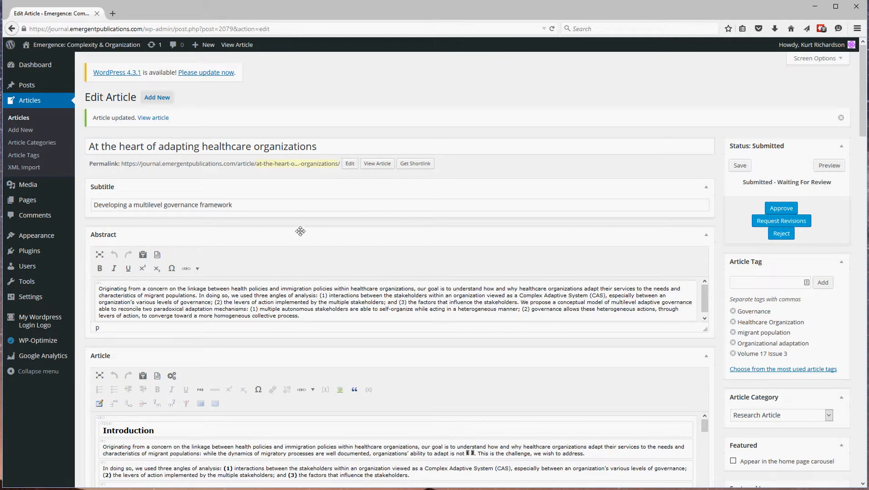
mouse_move(287, 250)
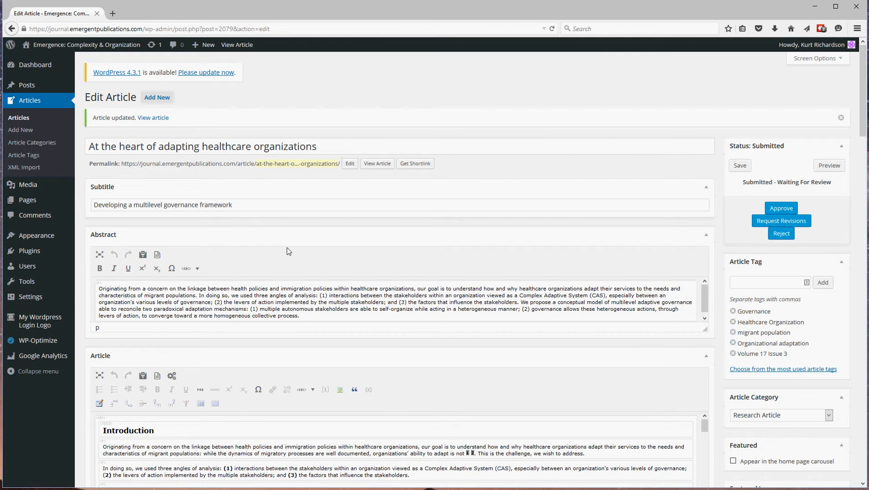
Scroll down the Edit Article page until the References box appears below the body.
scroll(down, 3)
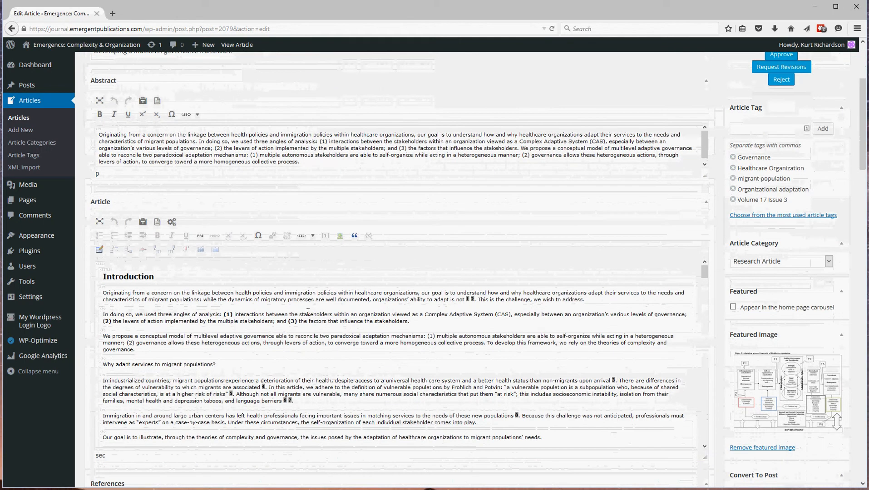
scroll(down, 3)
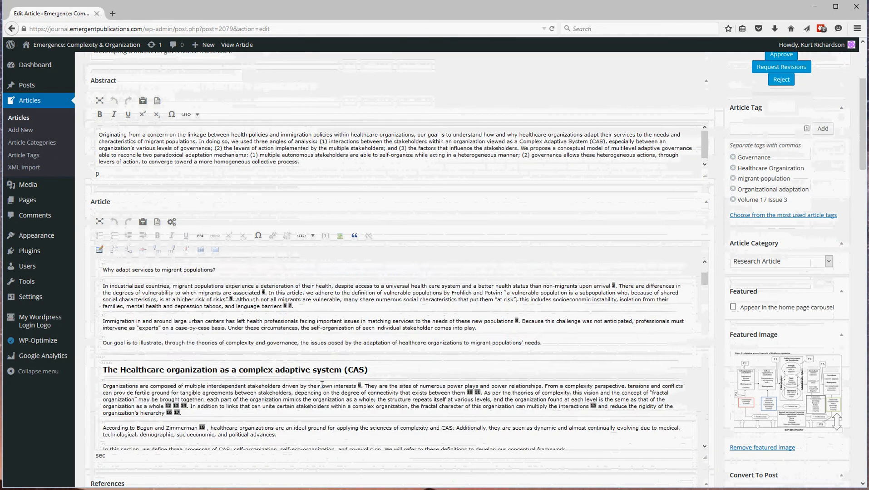
scroll(down, 3)
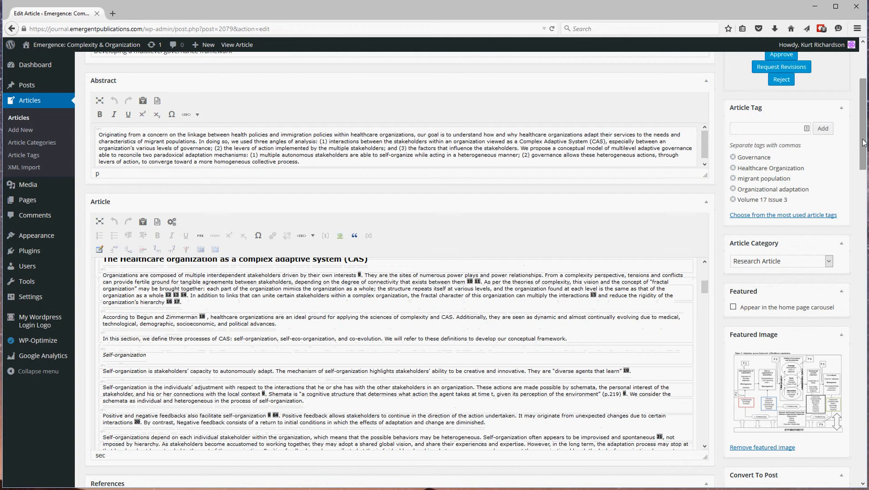
scroll(down, 3)
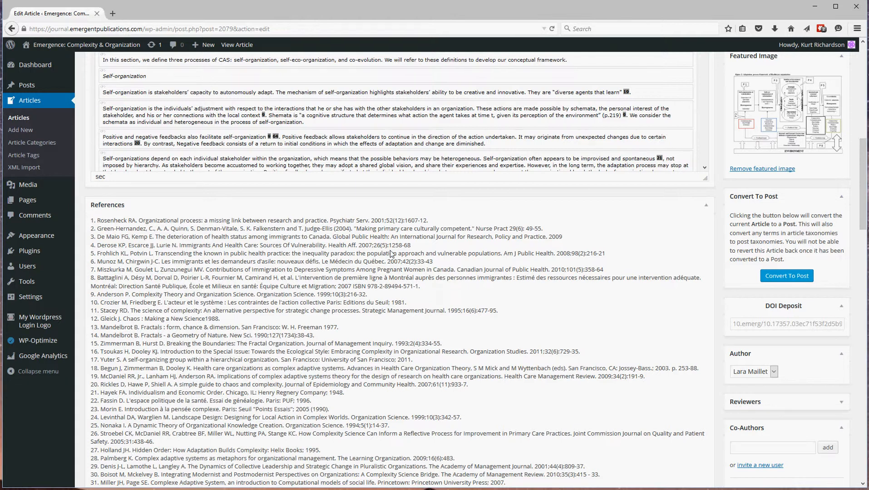
mouse_move(466, 289)
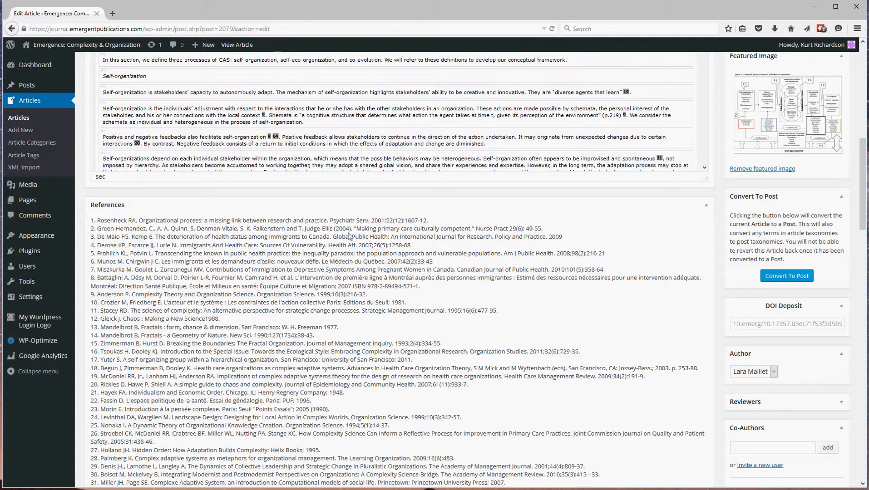
mouse_move(353, 245)
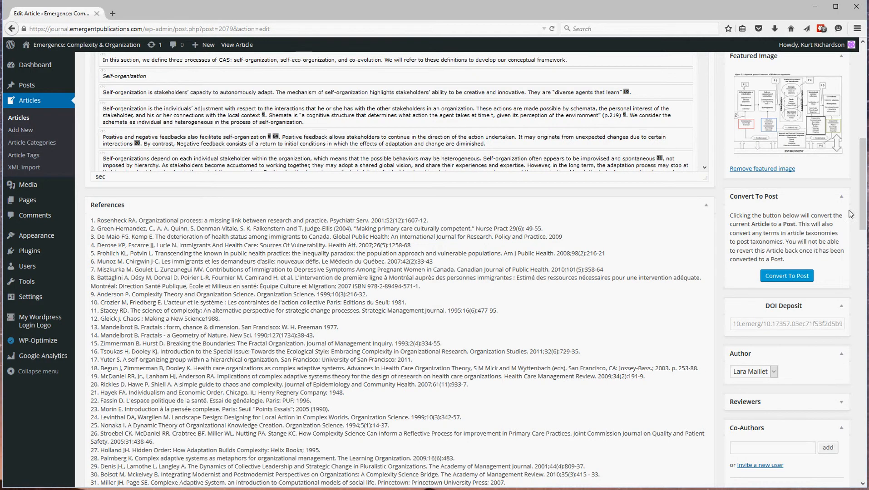
scroll(down, 3)
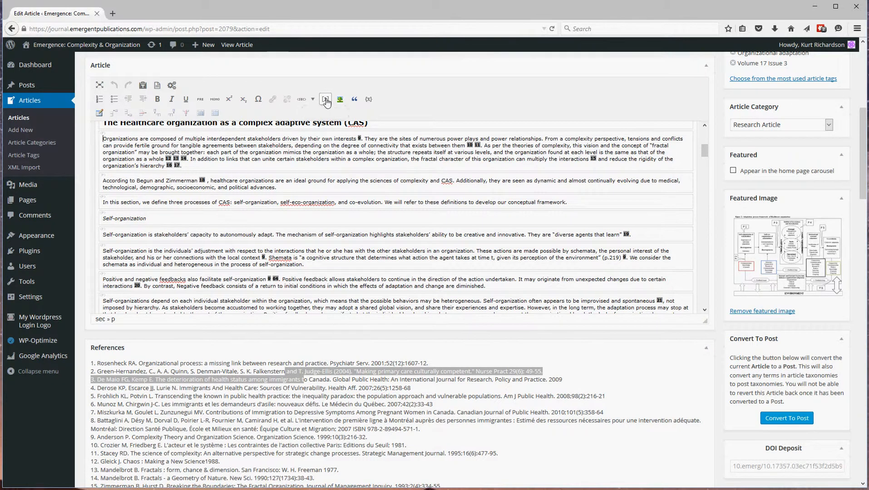
Bring up the Insert Reference list and begin editing reference 1, the Rosenheck entry.
click(325, 98)
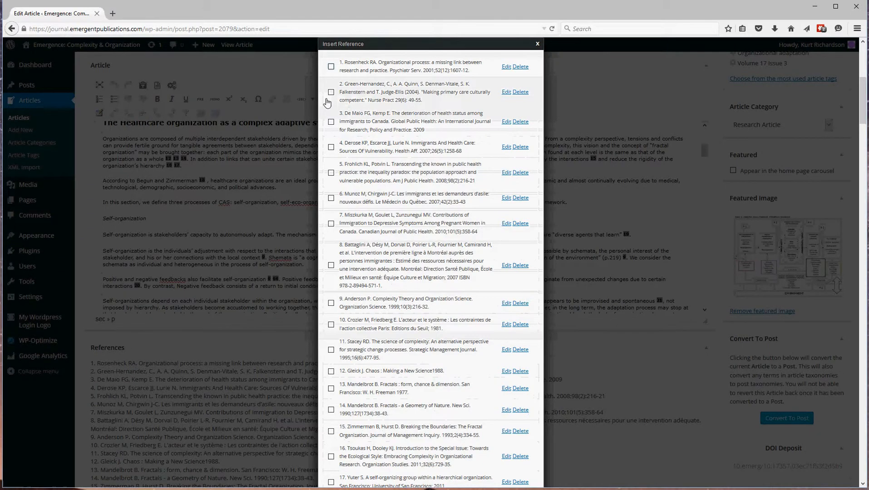
mouse_move(460, 172)
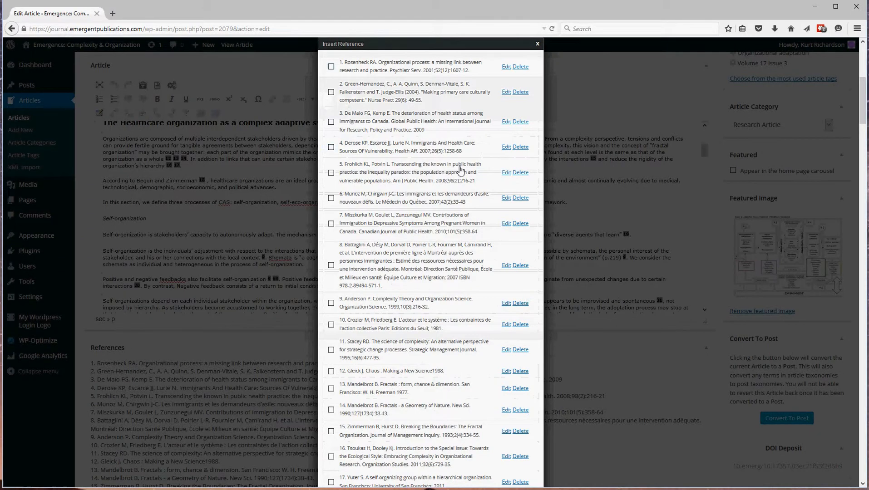
click(331, 91)
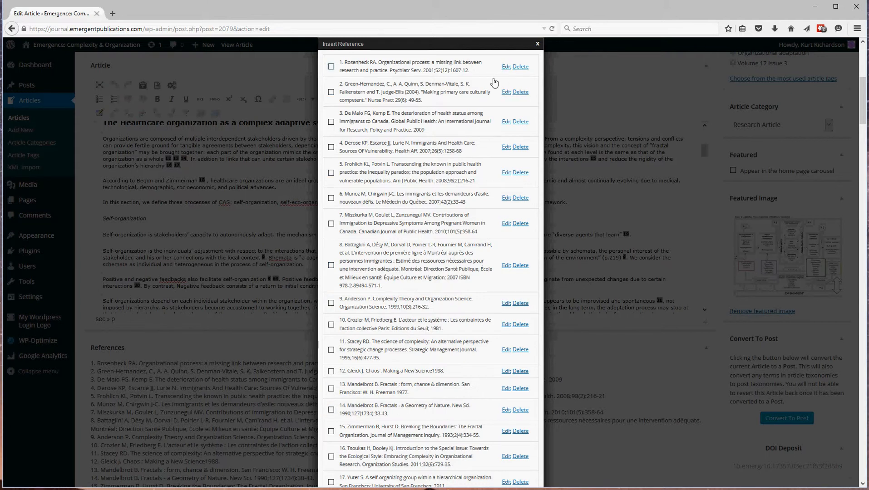
click(505, 66)
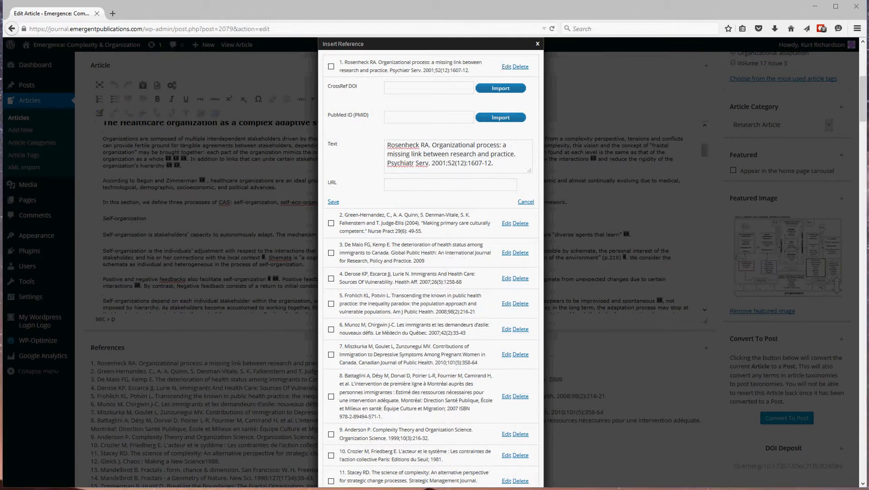
Rewrite reference 1 as 'Rosenheck, R.A. (2001).' with the article title in double quotes.
click(451, 154)
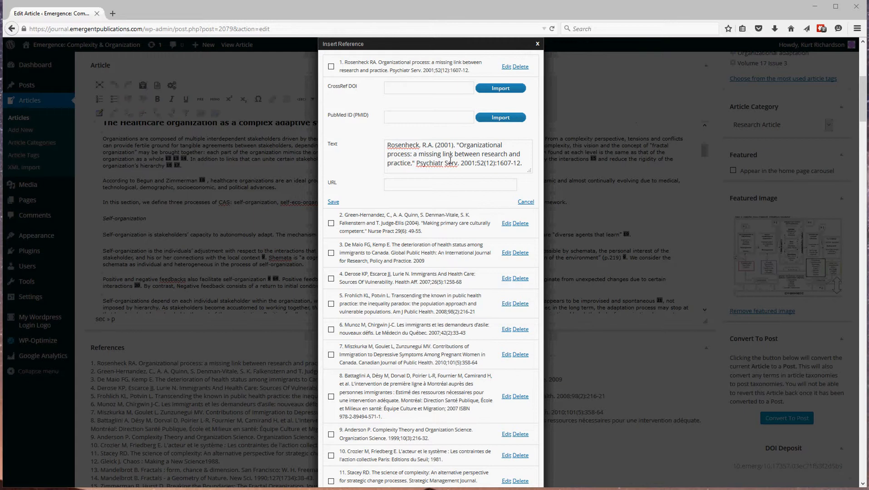
Replace 'Psychiatr Serv.' with 'Psychiatric Services, ISSN 1075-2730,' in reference 1.
double_click(437, 162)
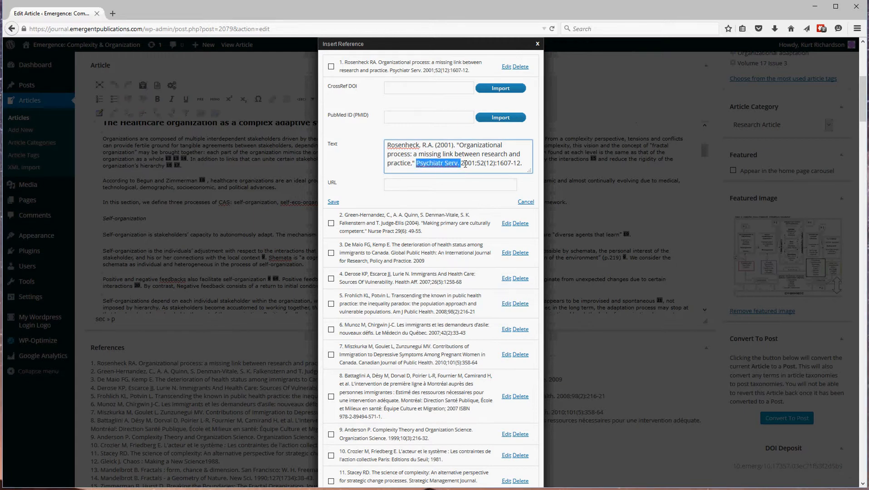
text(Psychiatric Services,)
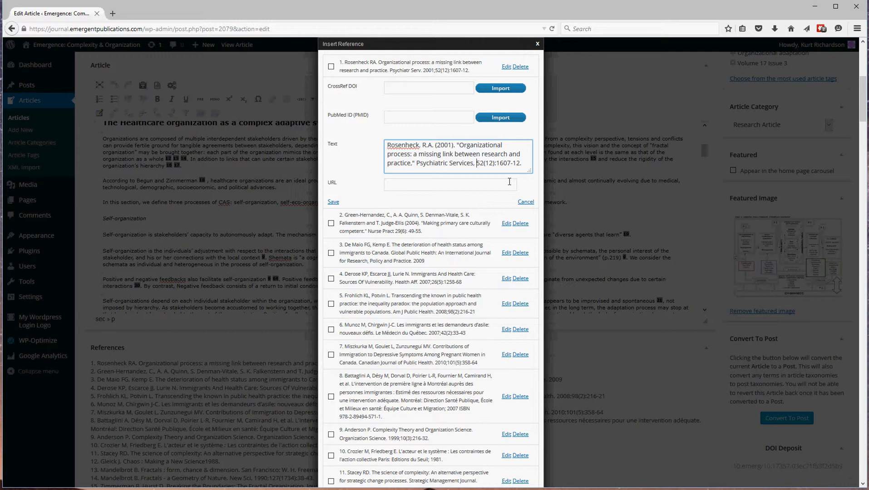
text(ISSN,)
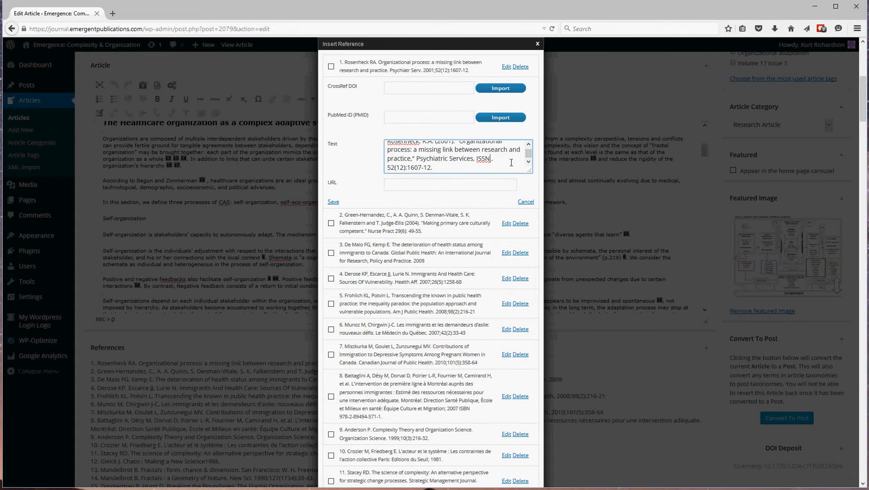
text(1075-2730)
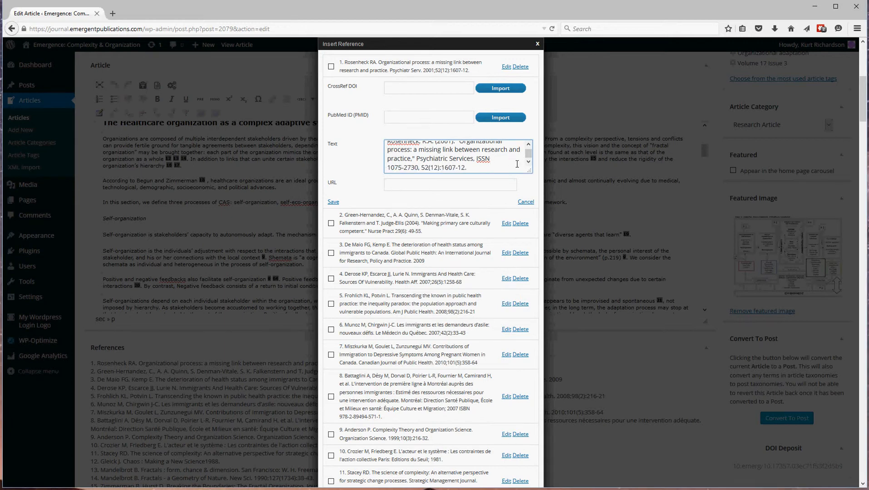
click(442, 168)
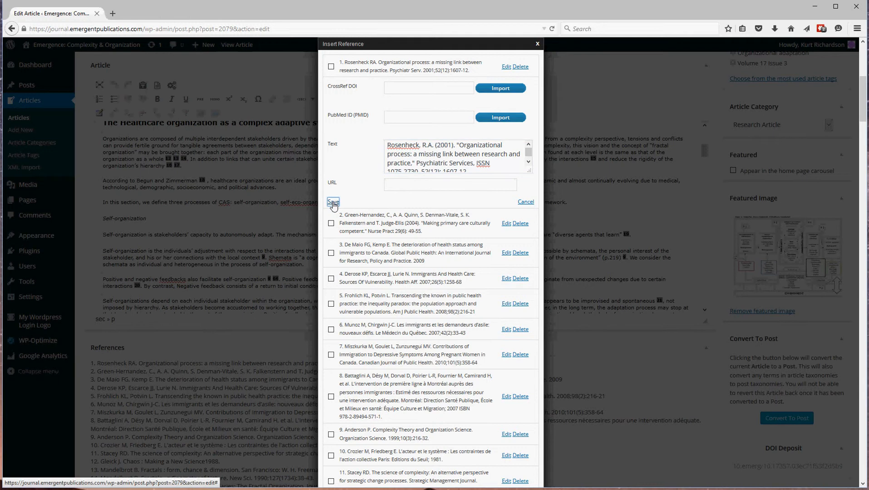
Save the edited Rosenheck reference and close the Insert Reference dialog.
click(332, 201)
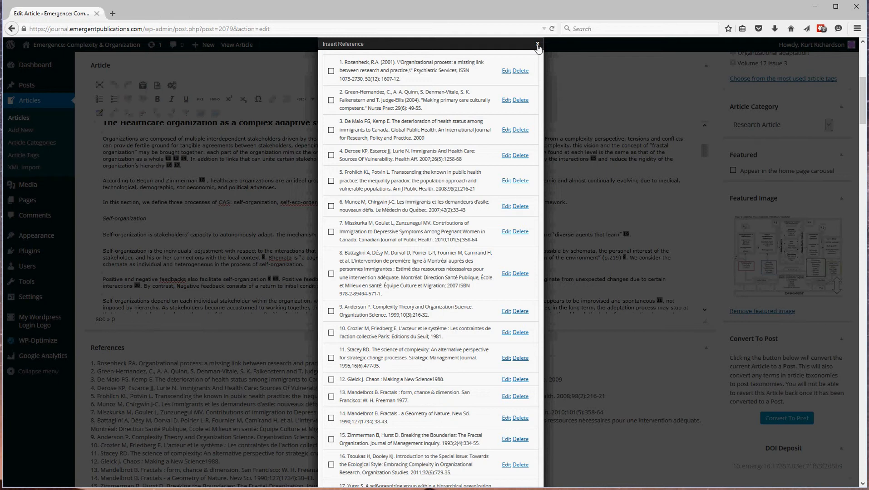
mouse_move(536, 43)
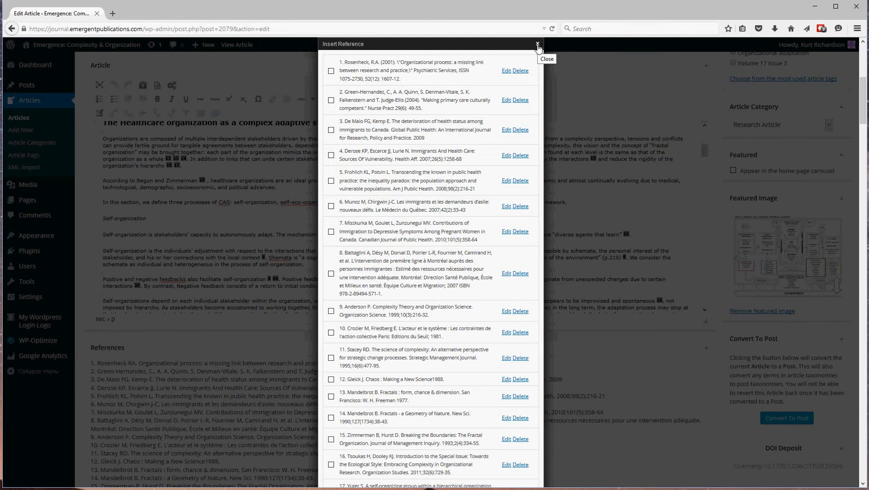
click(536, 44)
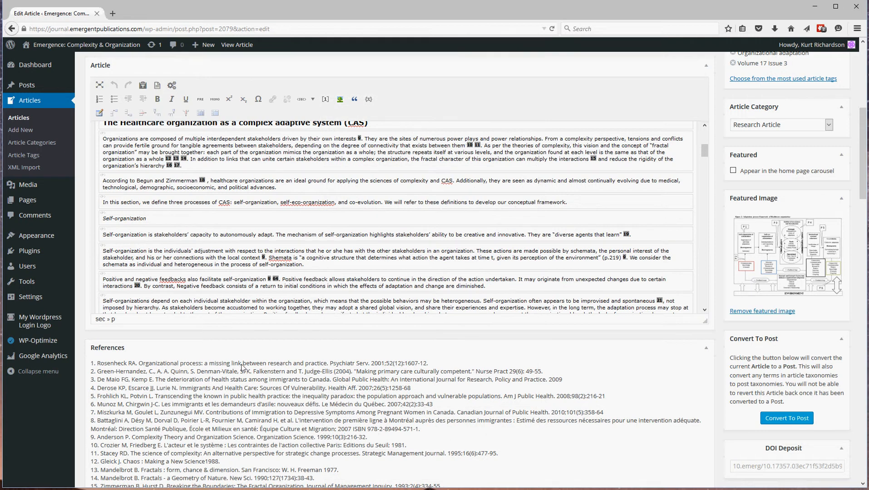
mouse_move(842, 170)
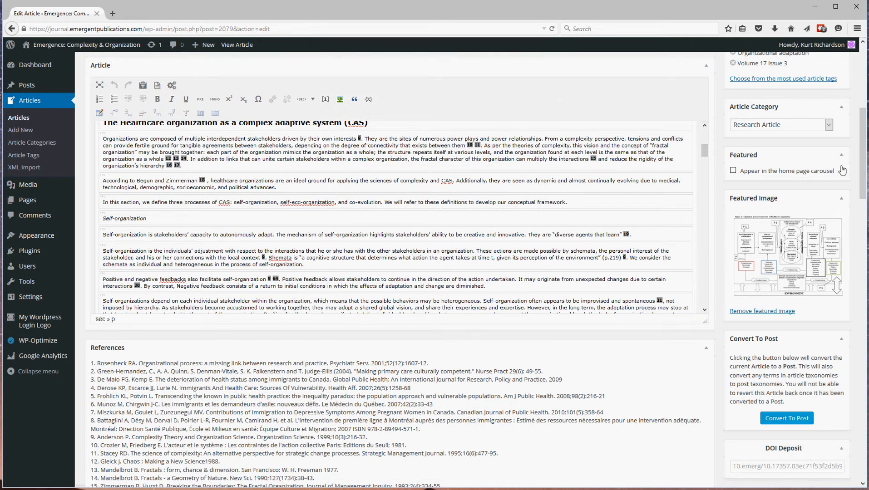
mouse_move(859, 77)
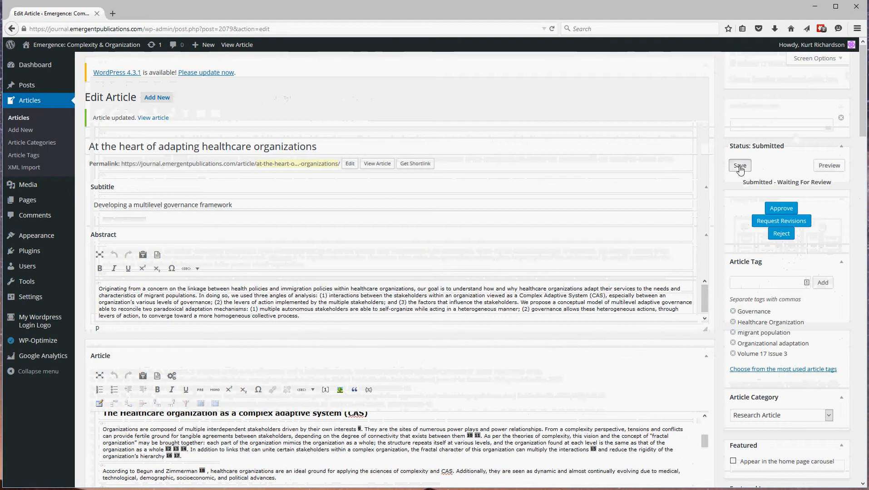
Save the article from the Status box so the 'Article updated' notice appears.
click(738, 165)
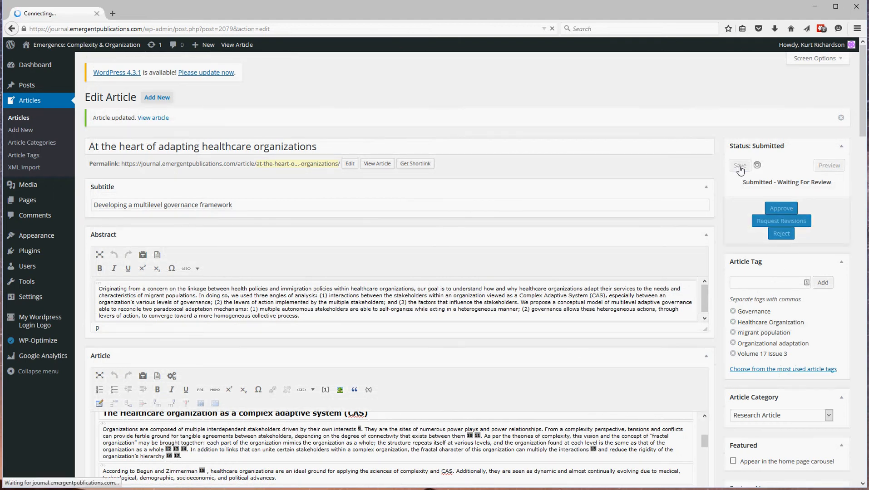
click(739, 165)
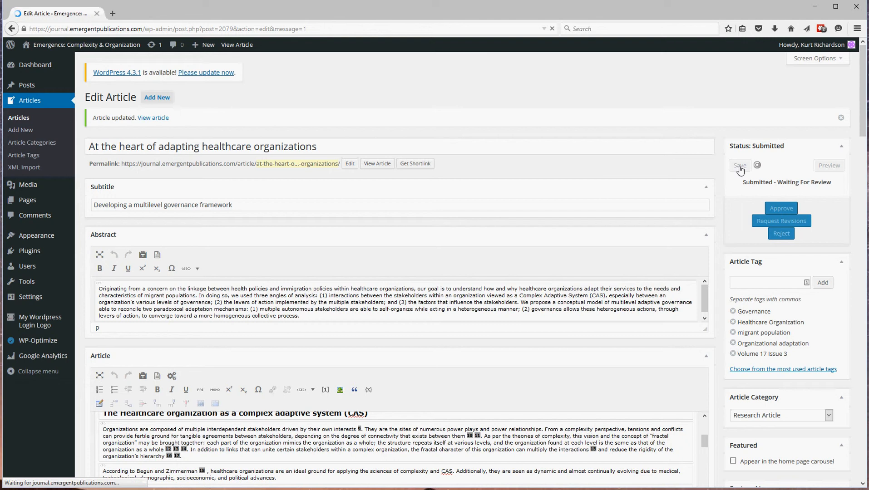
click(739, 165)
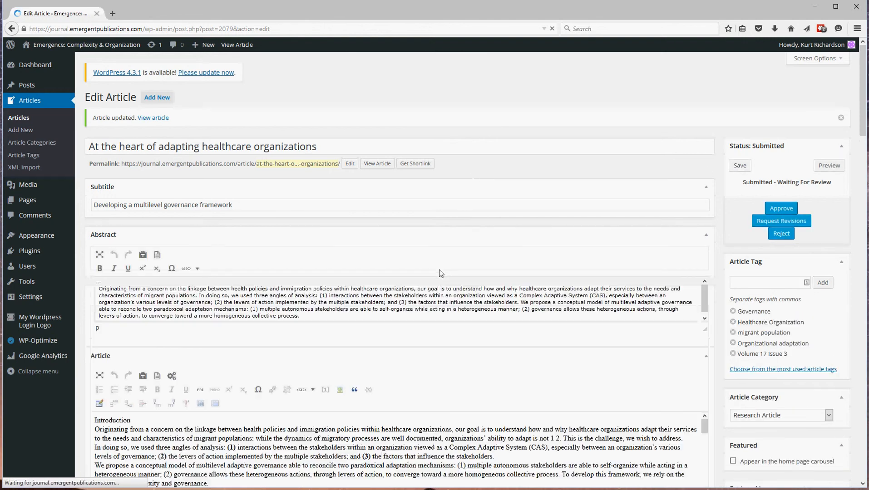
Scroll to the References box showing reference 1 with Psychiatric Services, ISSN 1075-2730.
scroll(down, 3)
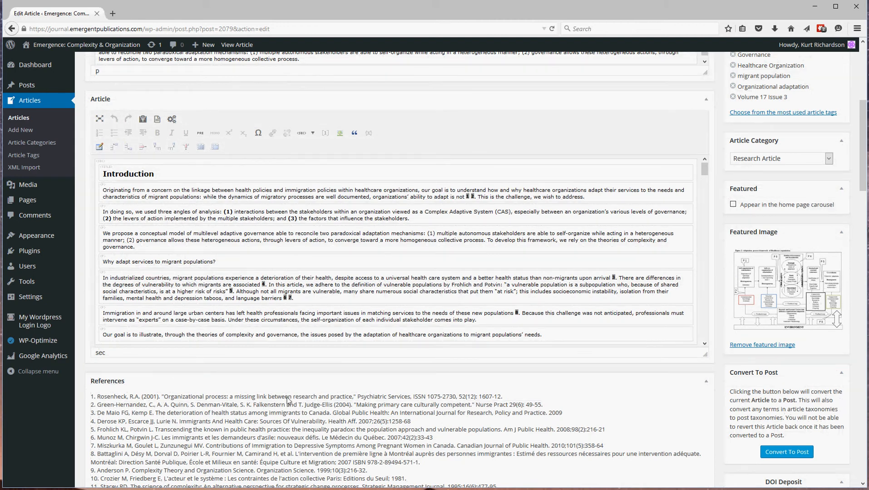
mouse_move(504, 398)
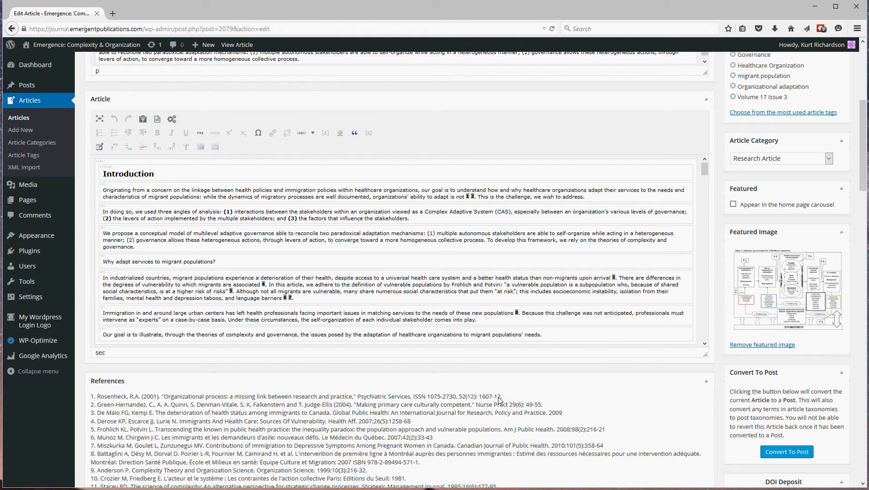
mouse_move(440, 403)
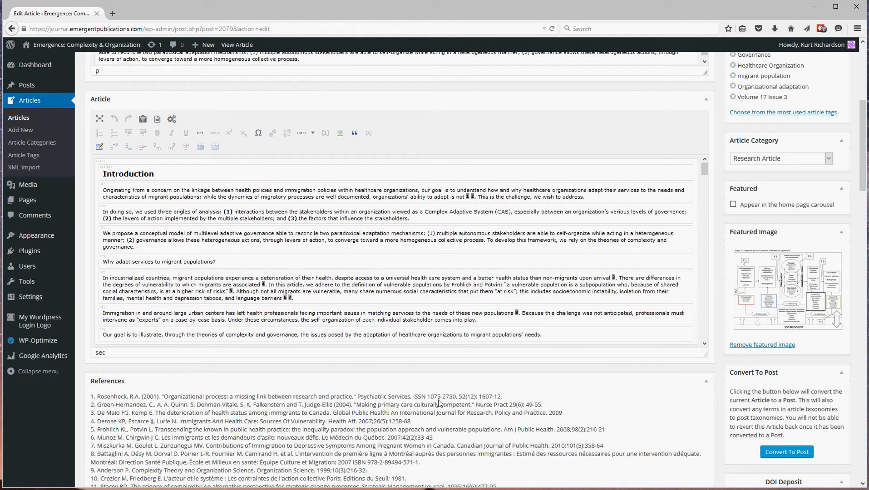
mouse_move(429, 436)
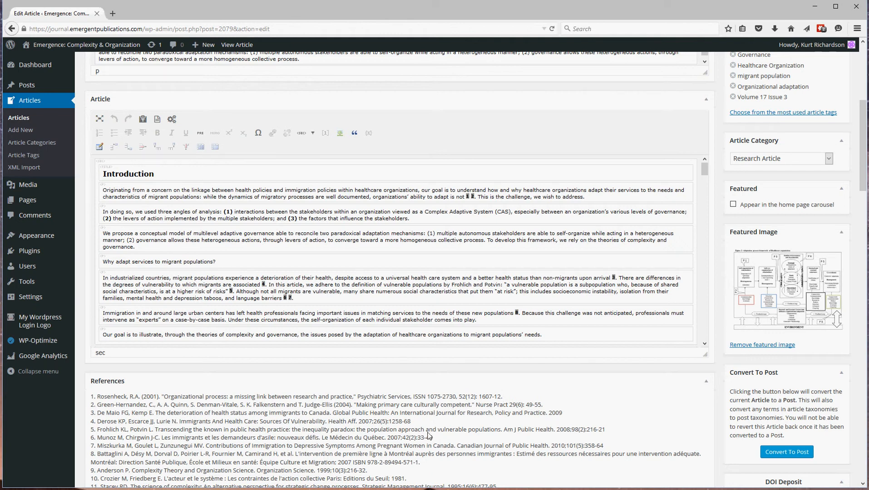